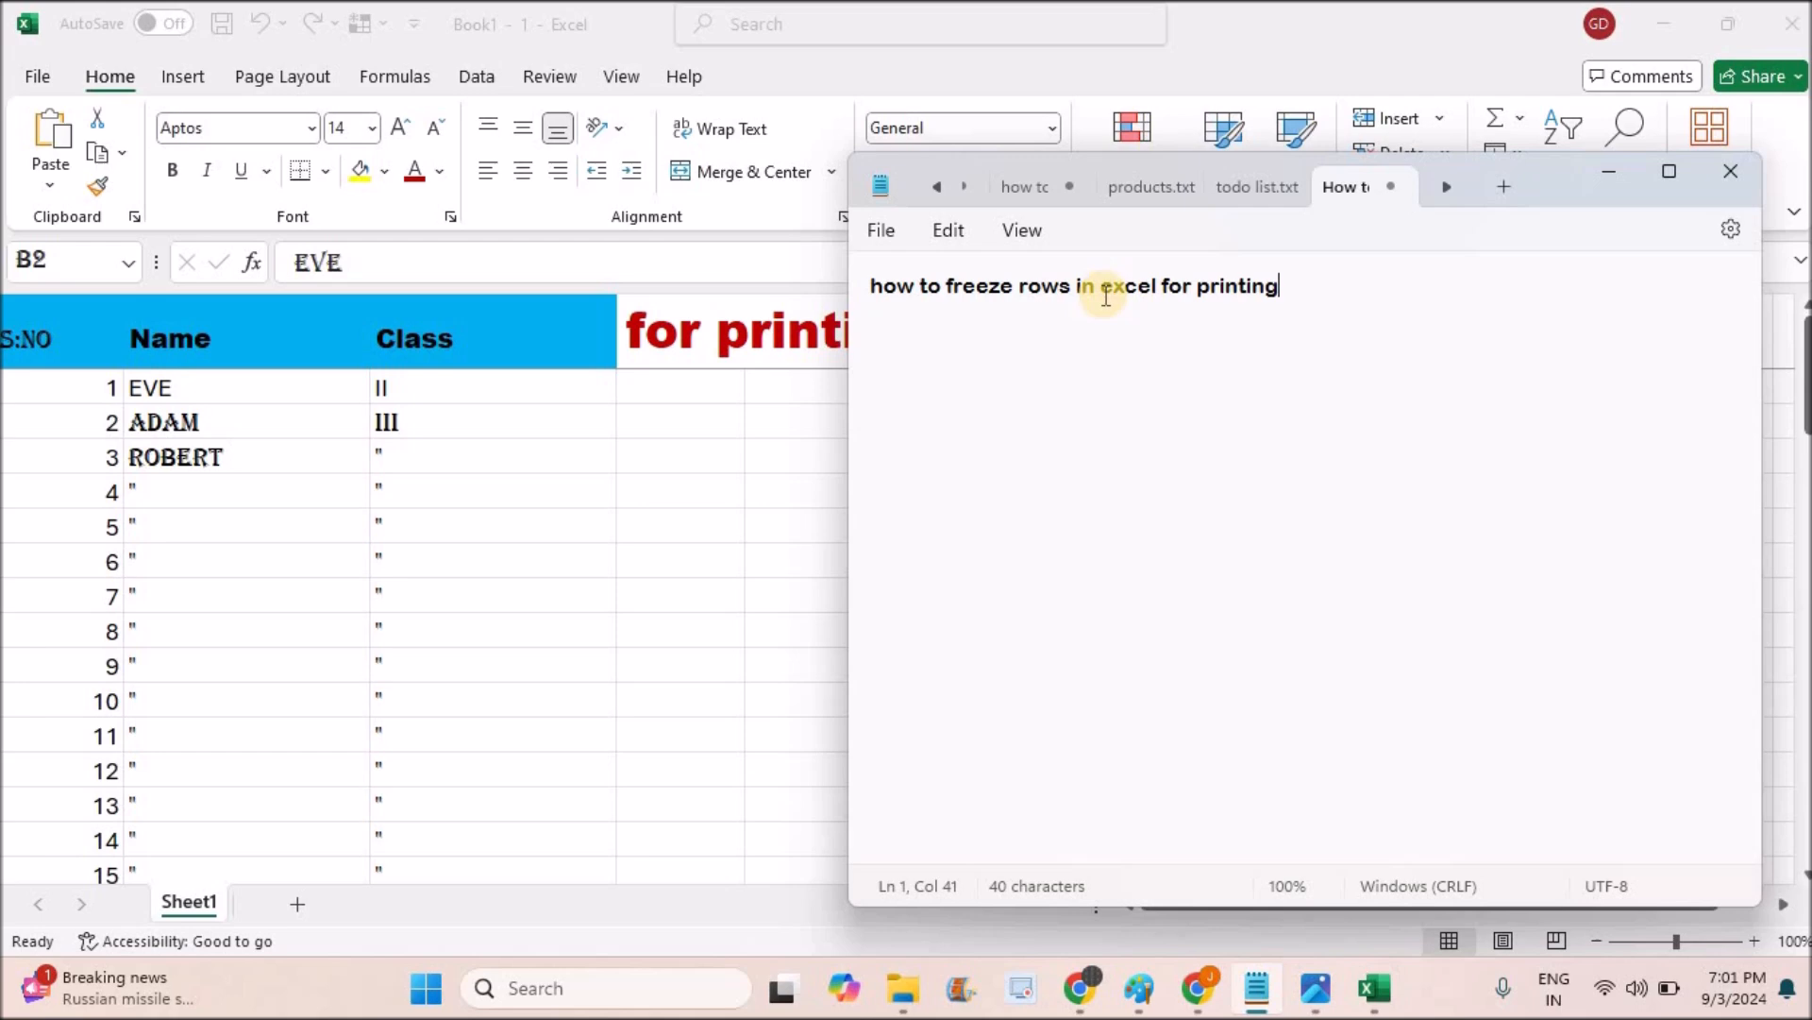
Bring the Book1 student list back to the front and scroll through it
click(511, 392)
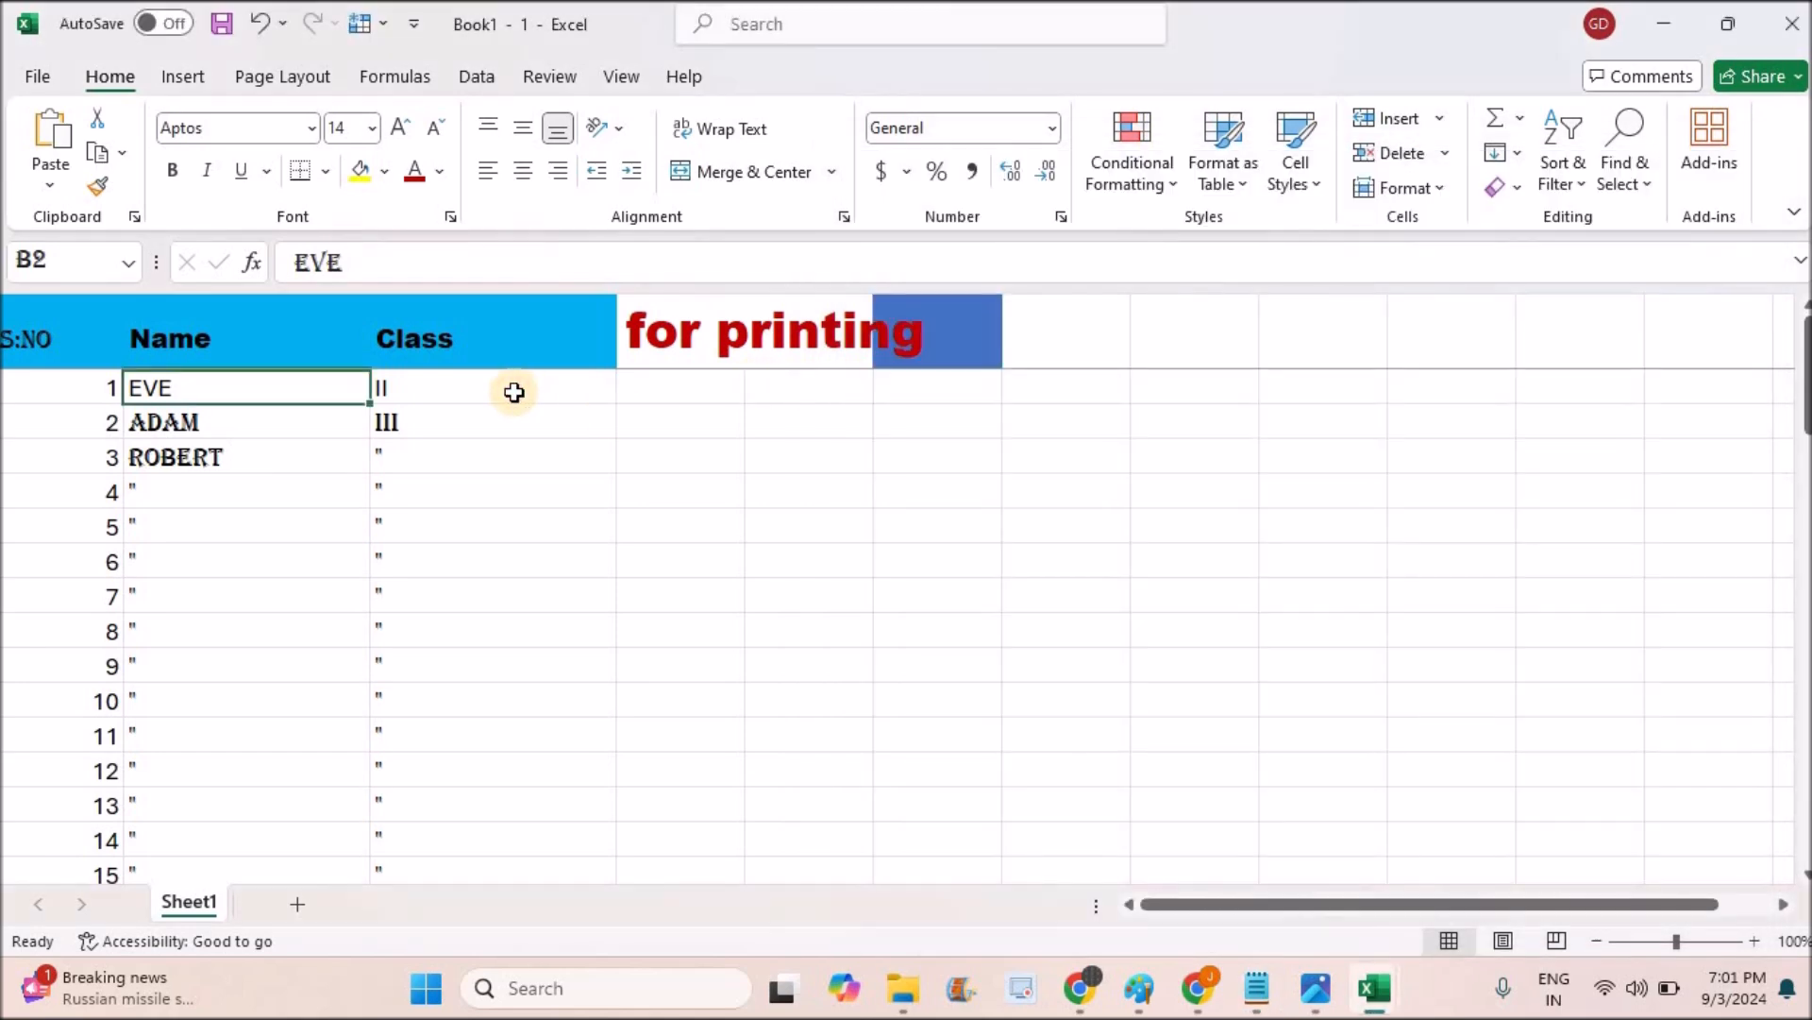
click(246, 491)
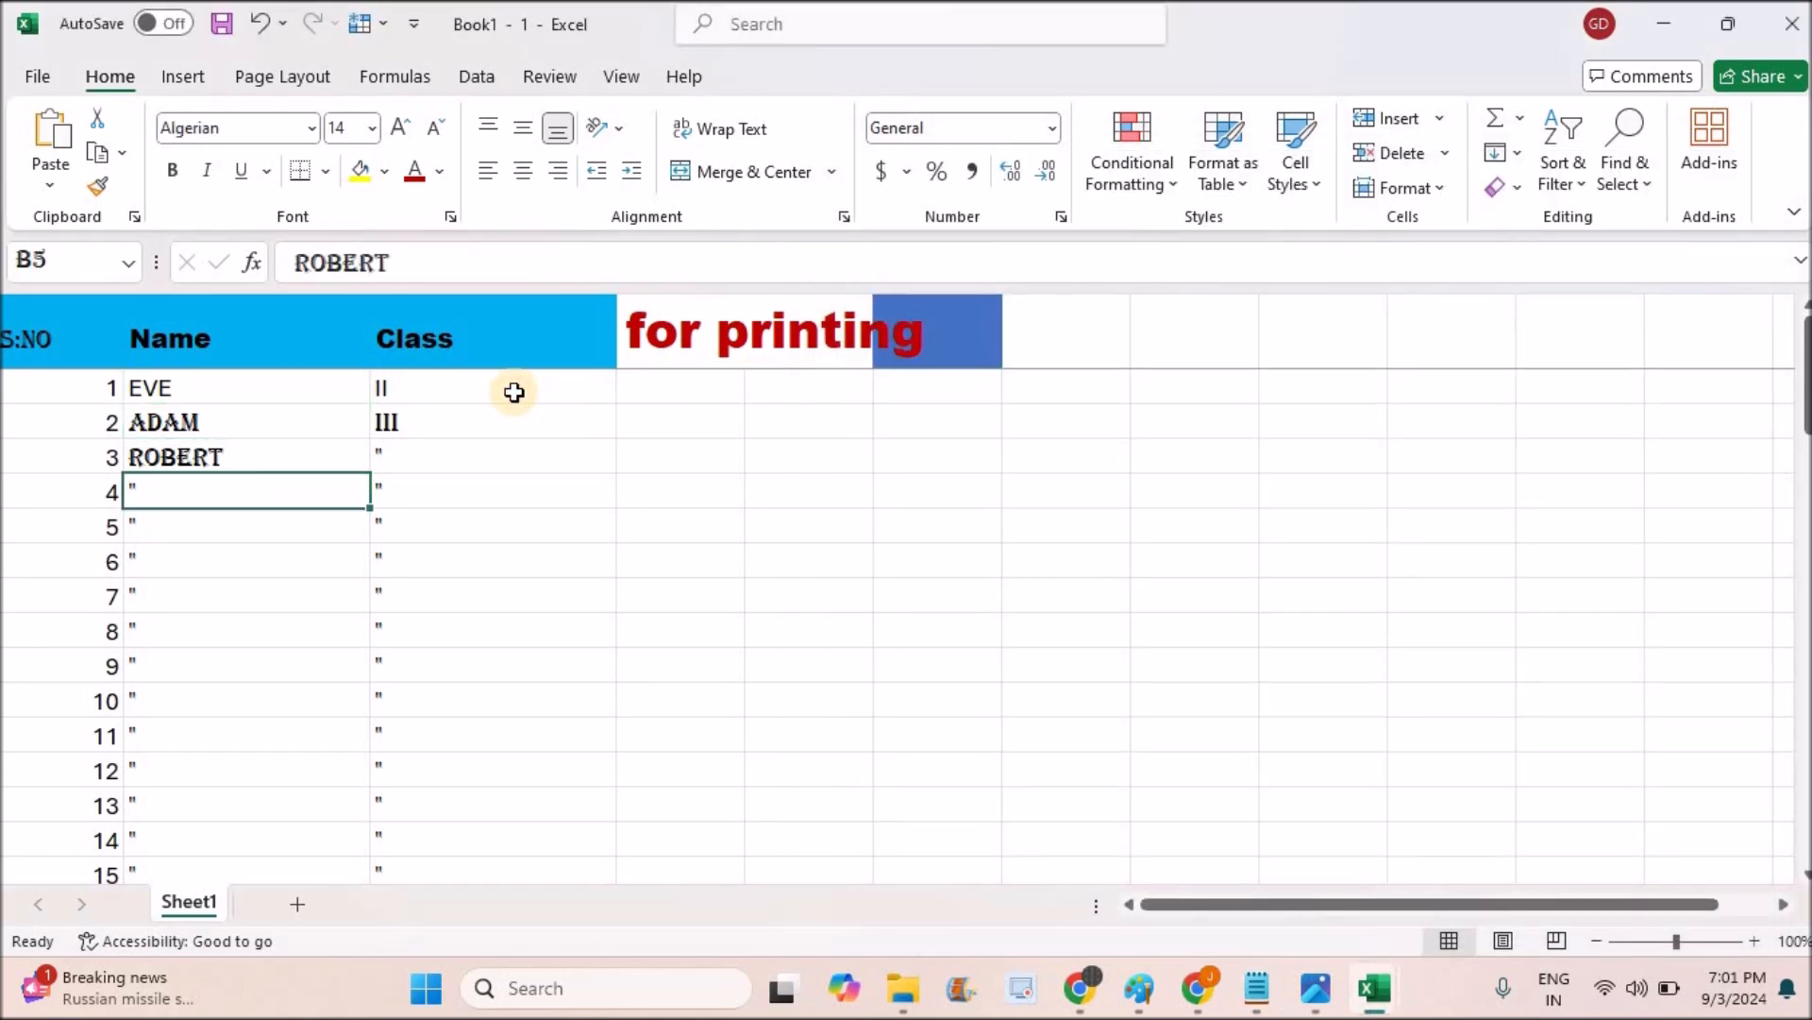
scroll(down, 3)
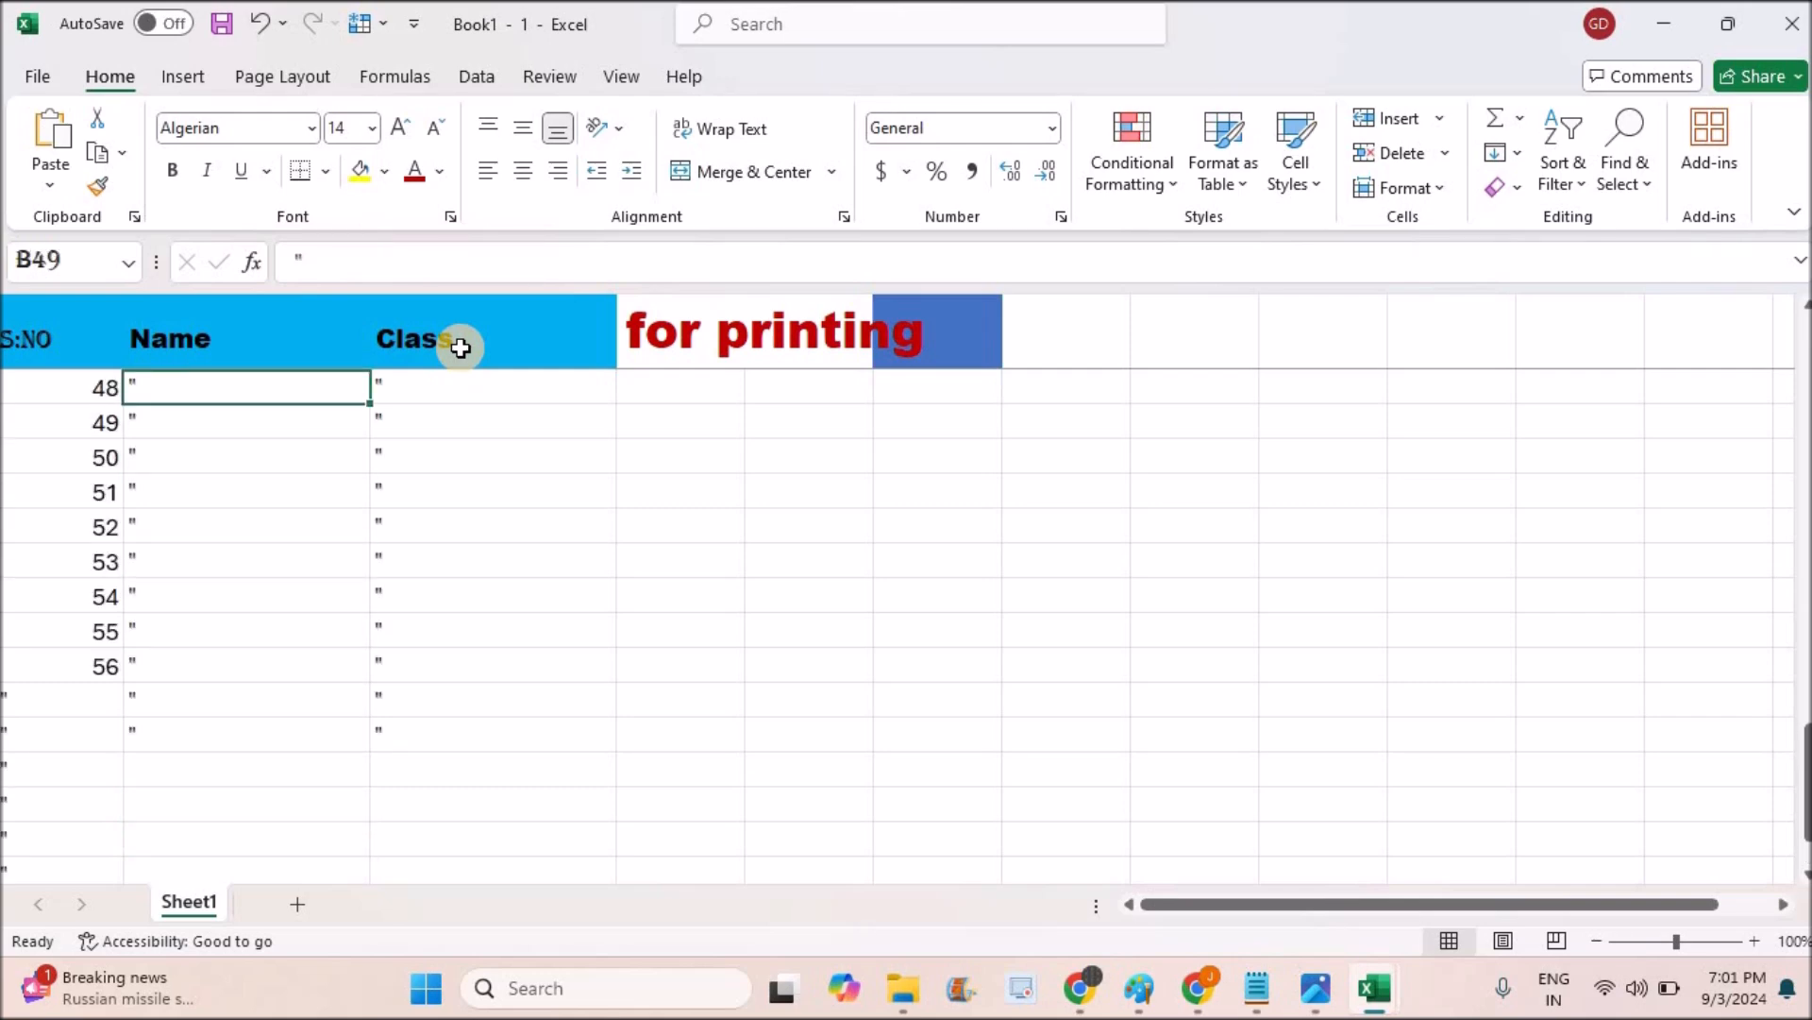
scroll(up, 3)
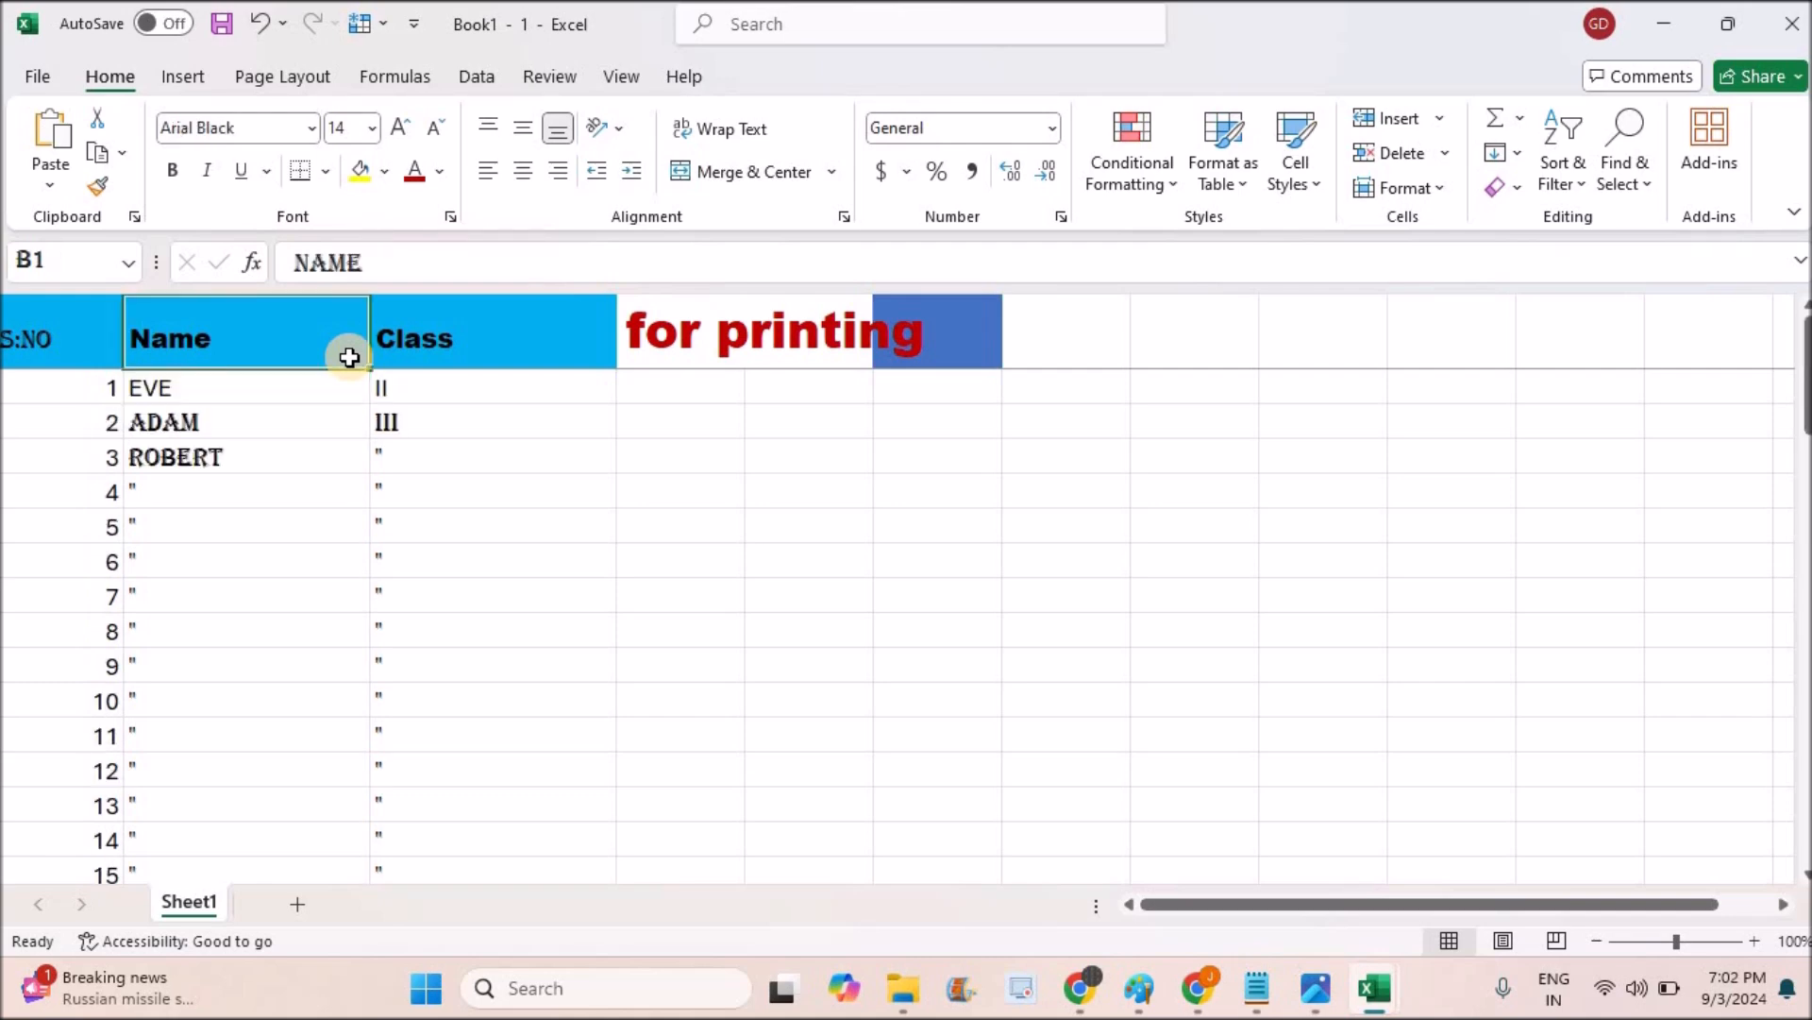
mouse_move(612, 359)
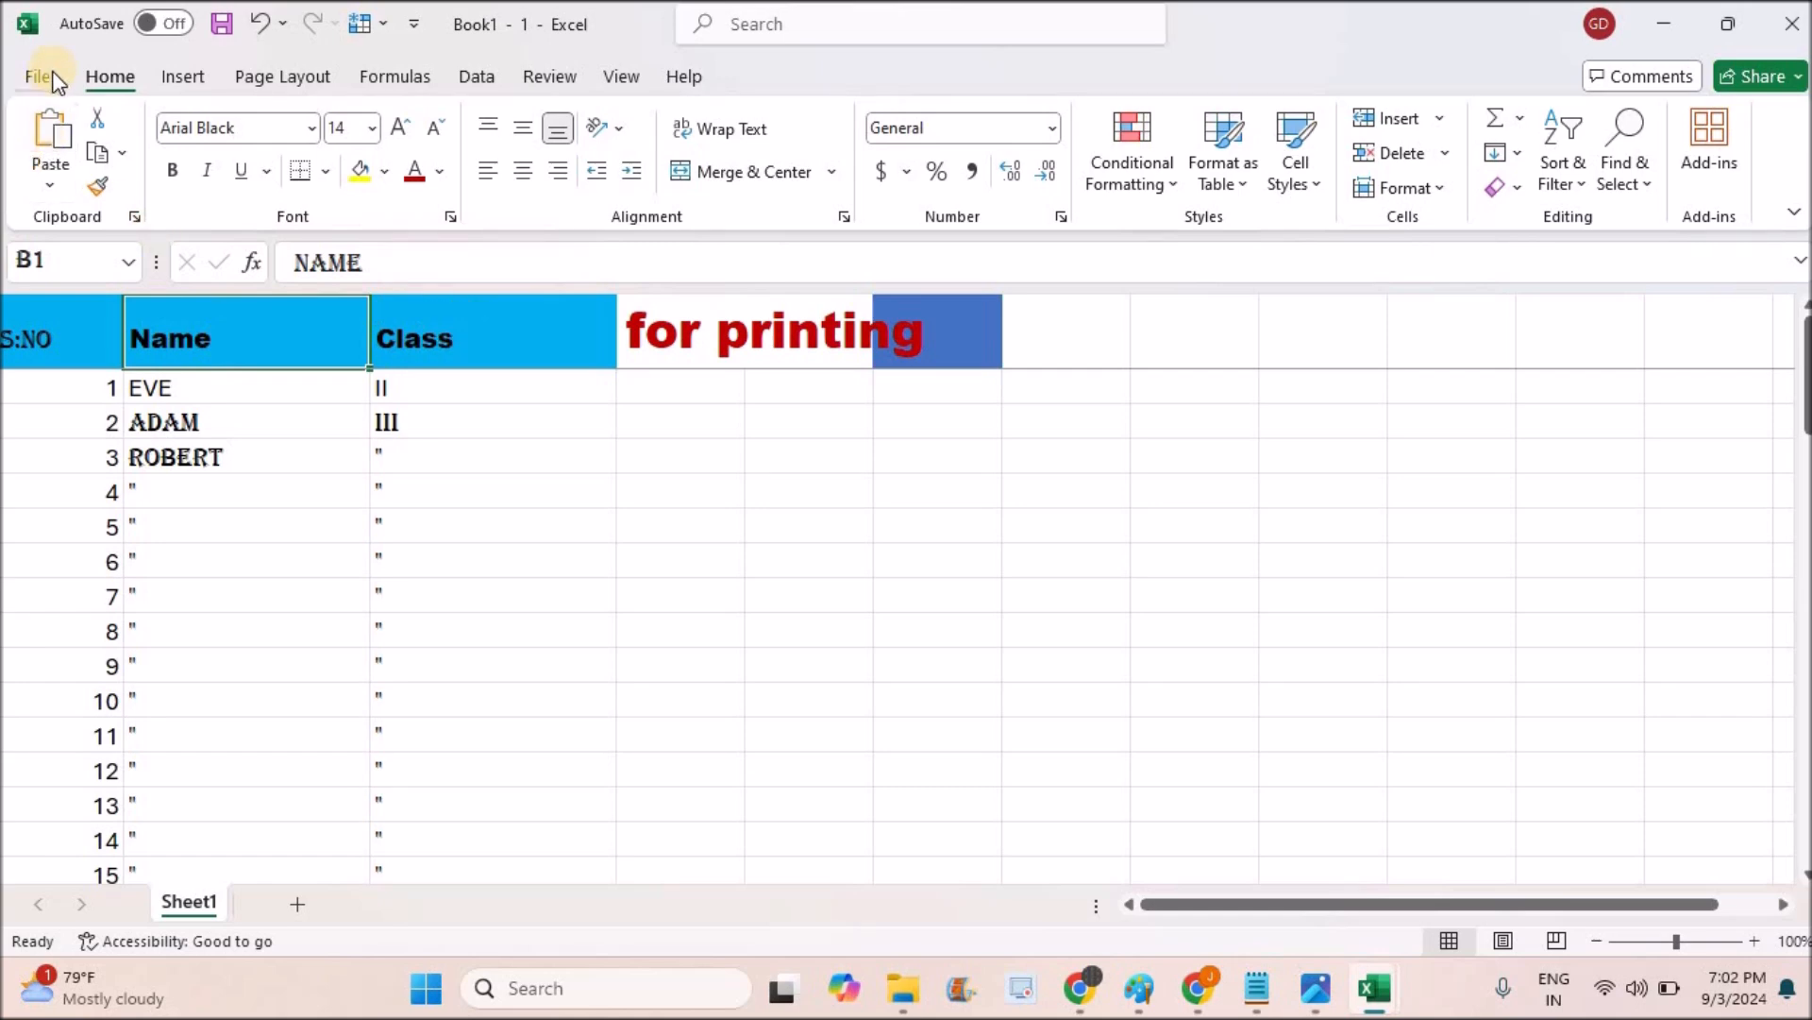
mouse_move(740, 391)
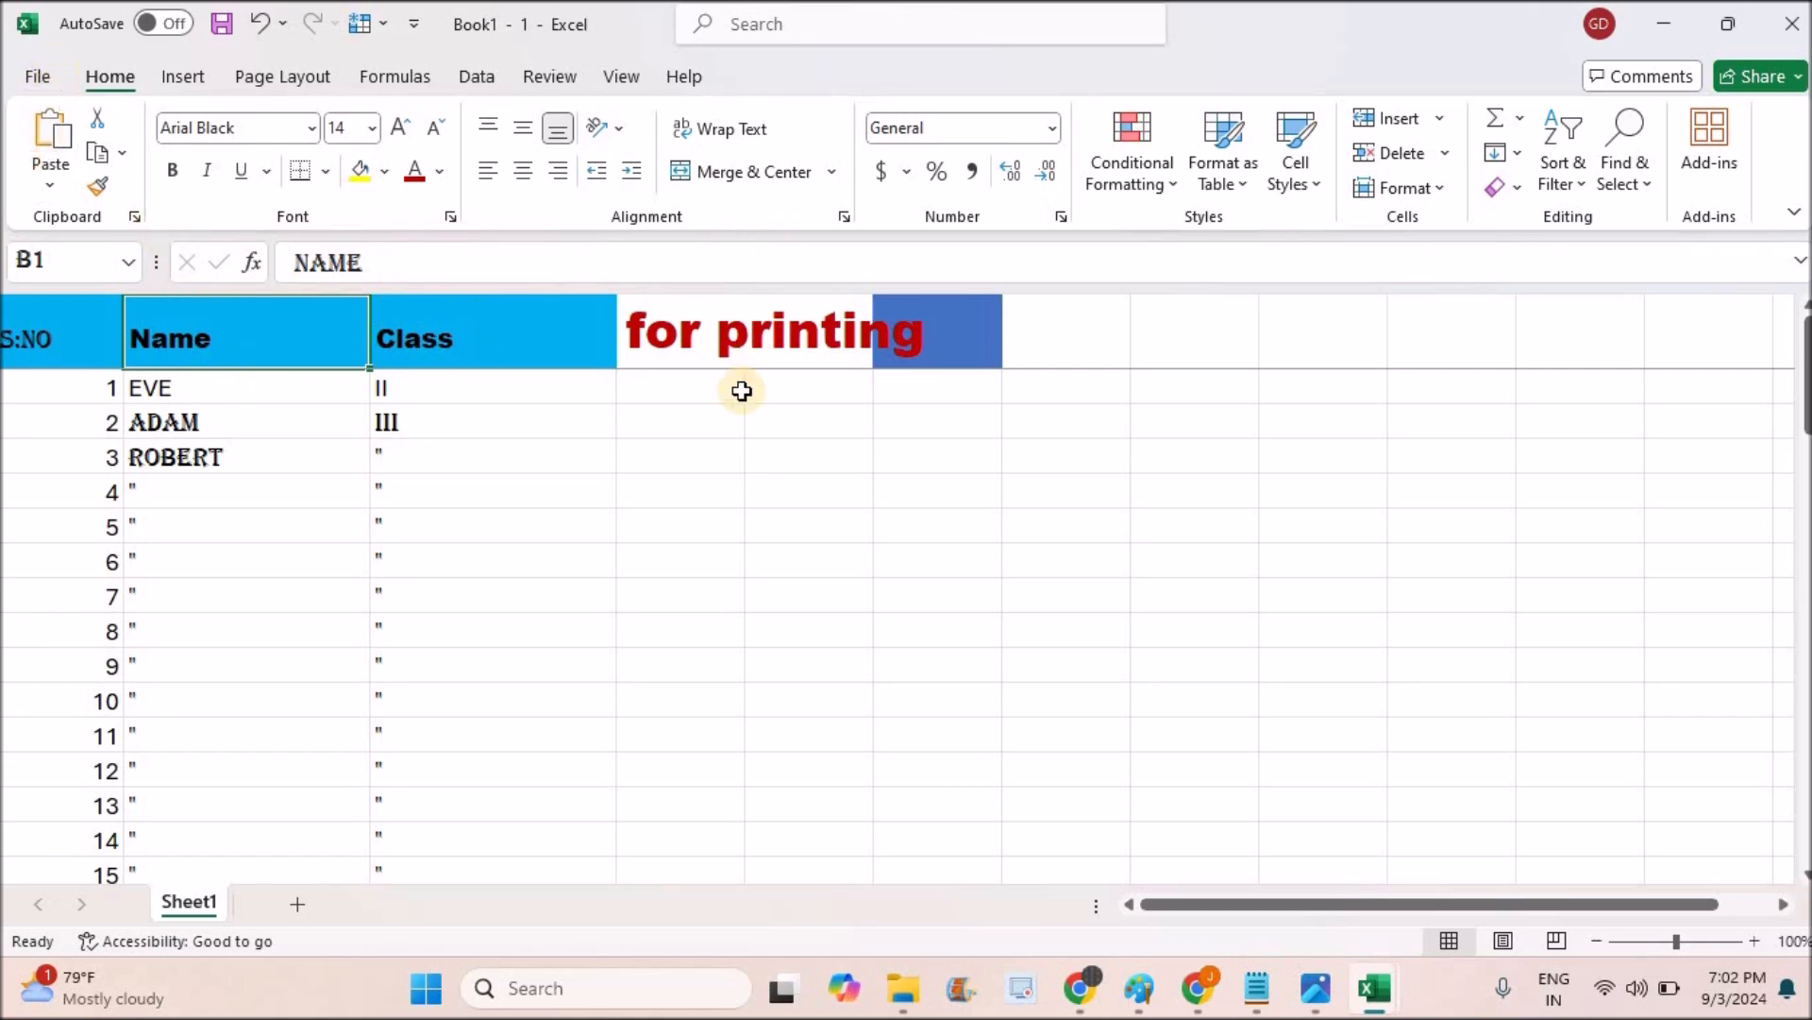
mouse_move(376, 338)
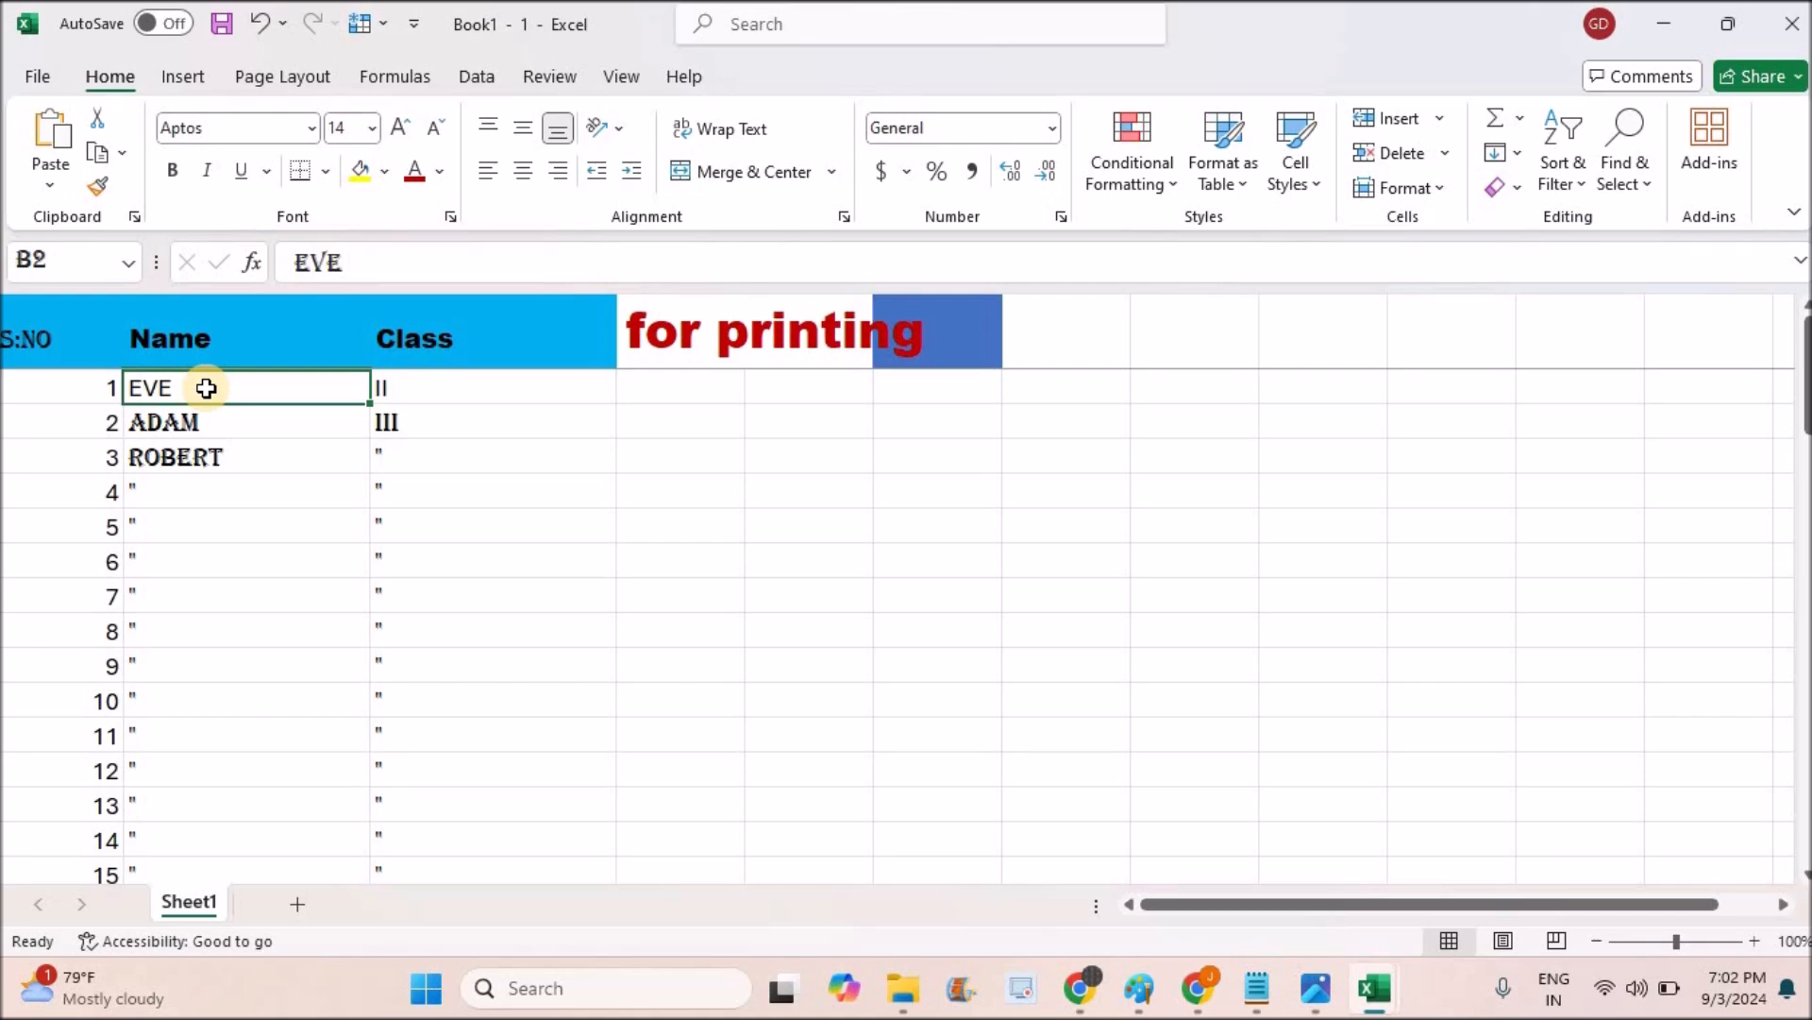
mouse_move(583, 58)
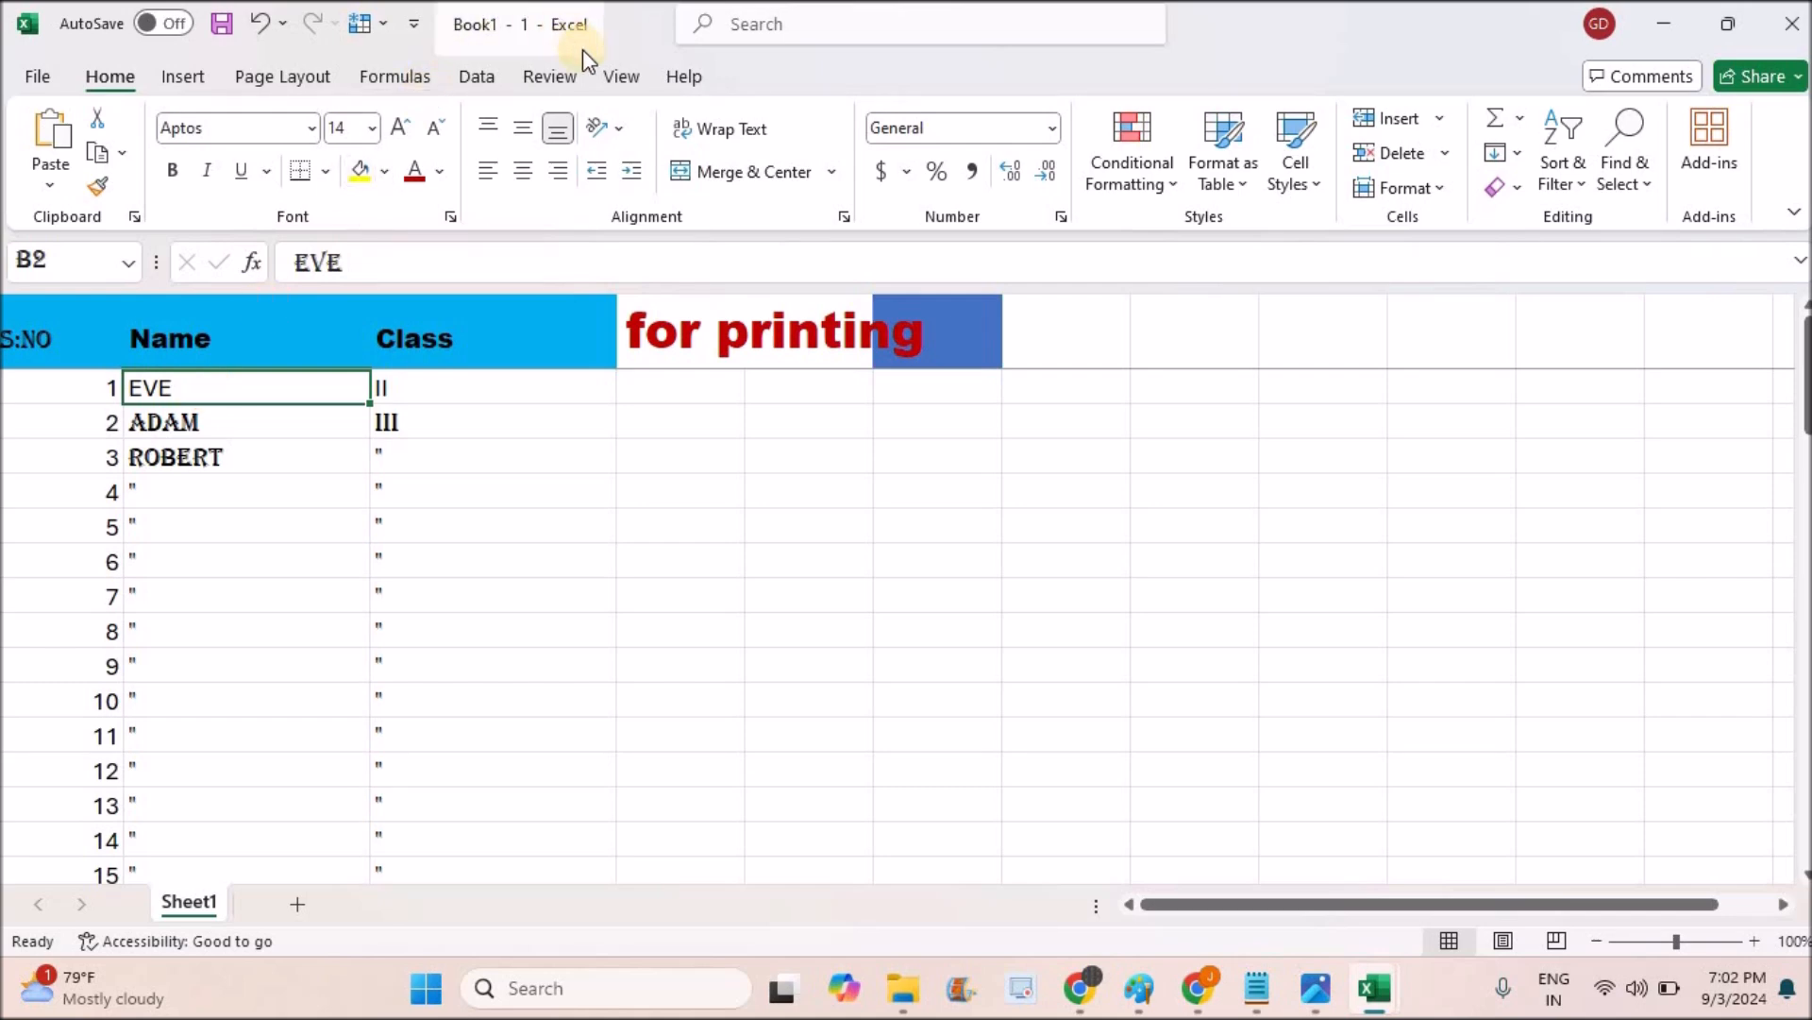
Show the Freeze Panes choices from the View ribbon
click(621, 76)
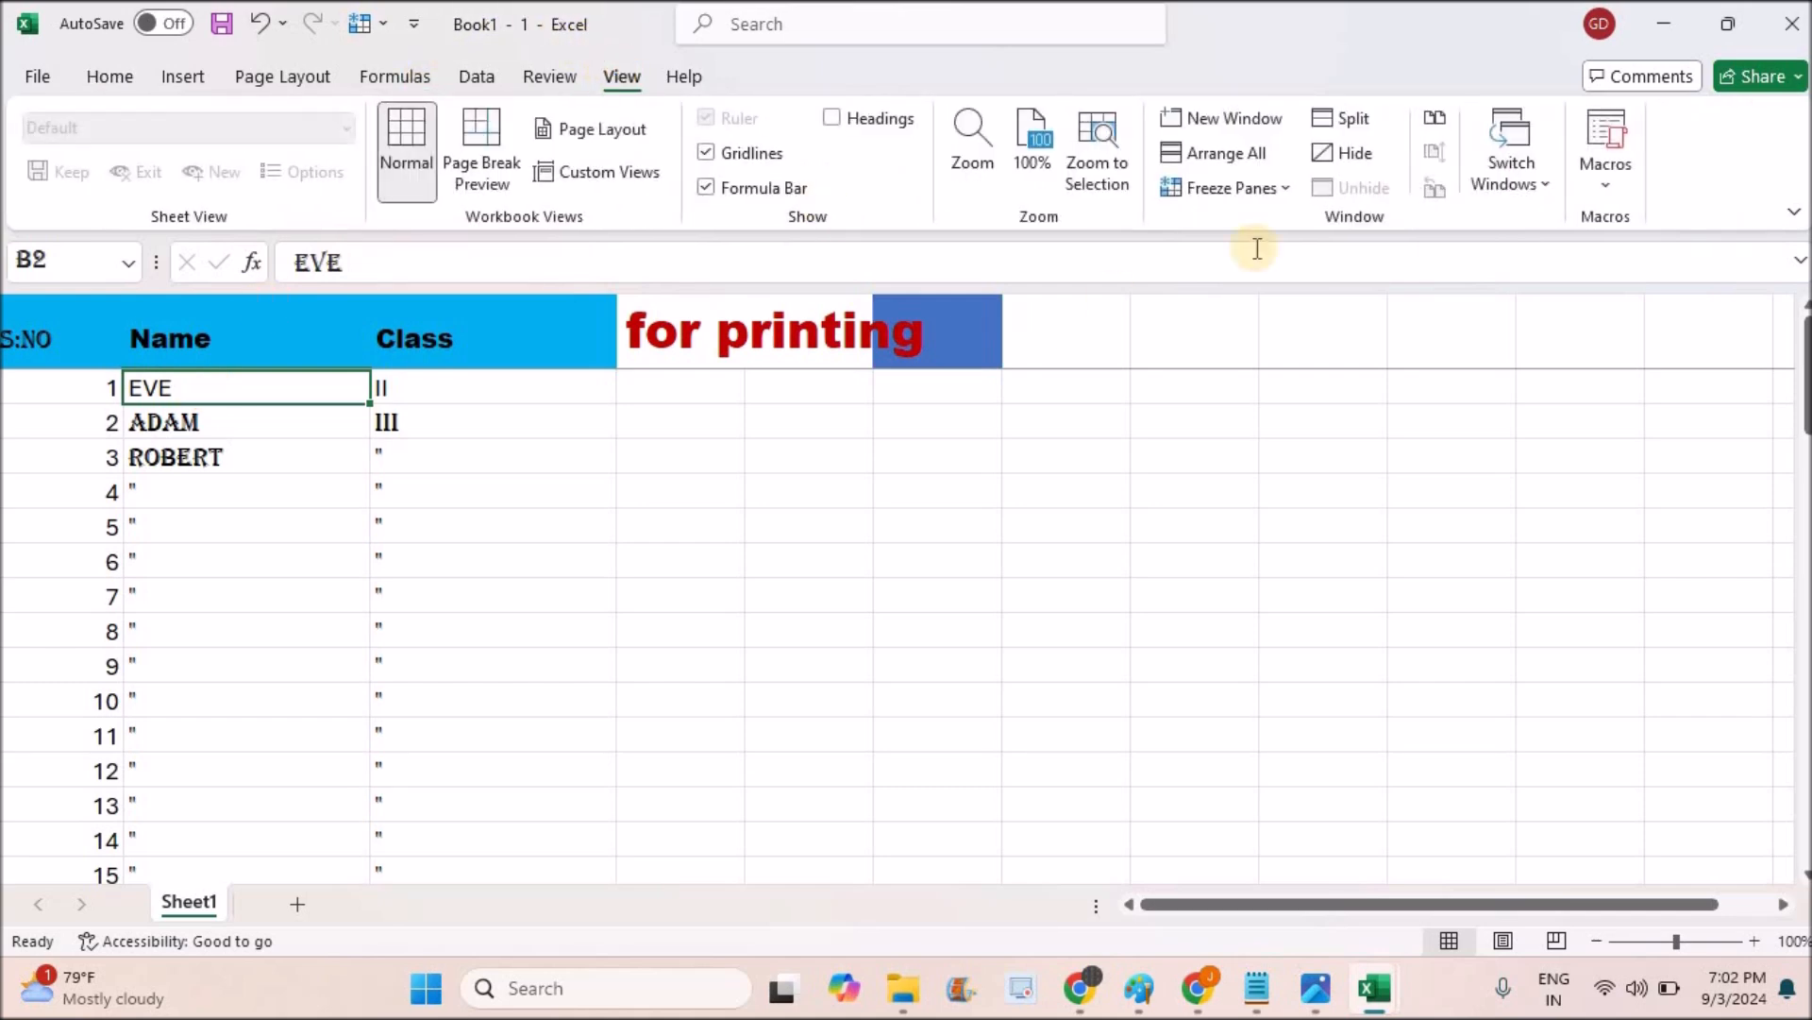
click(1225, 187)
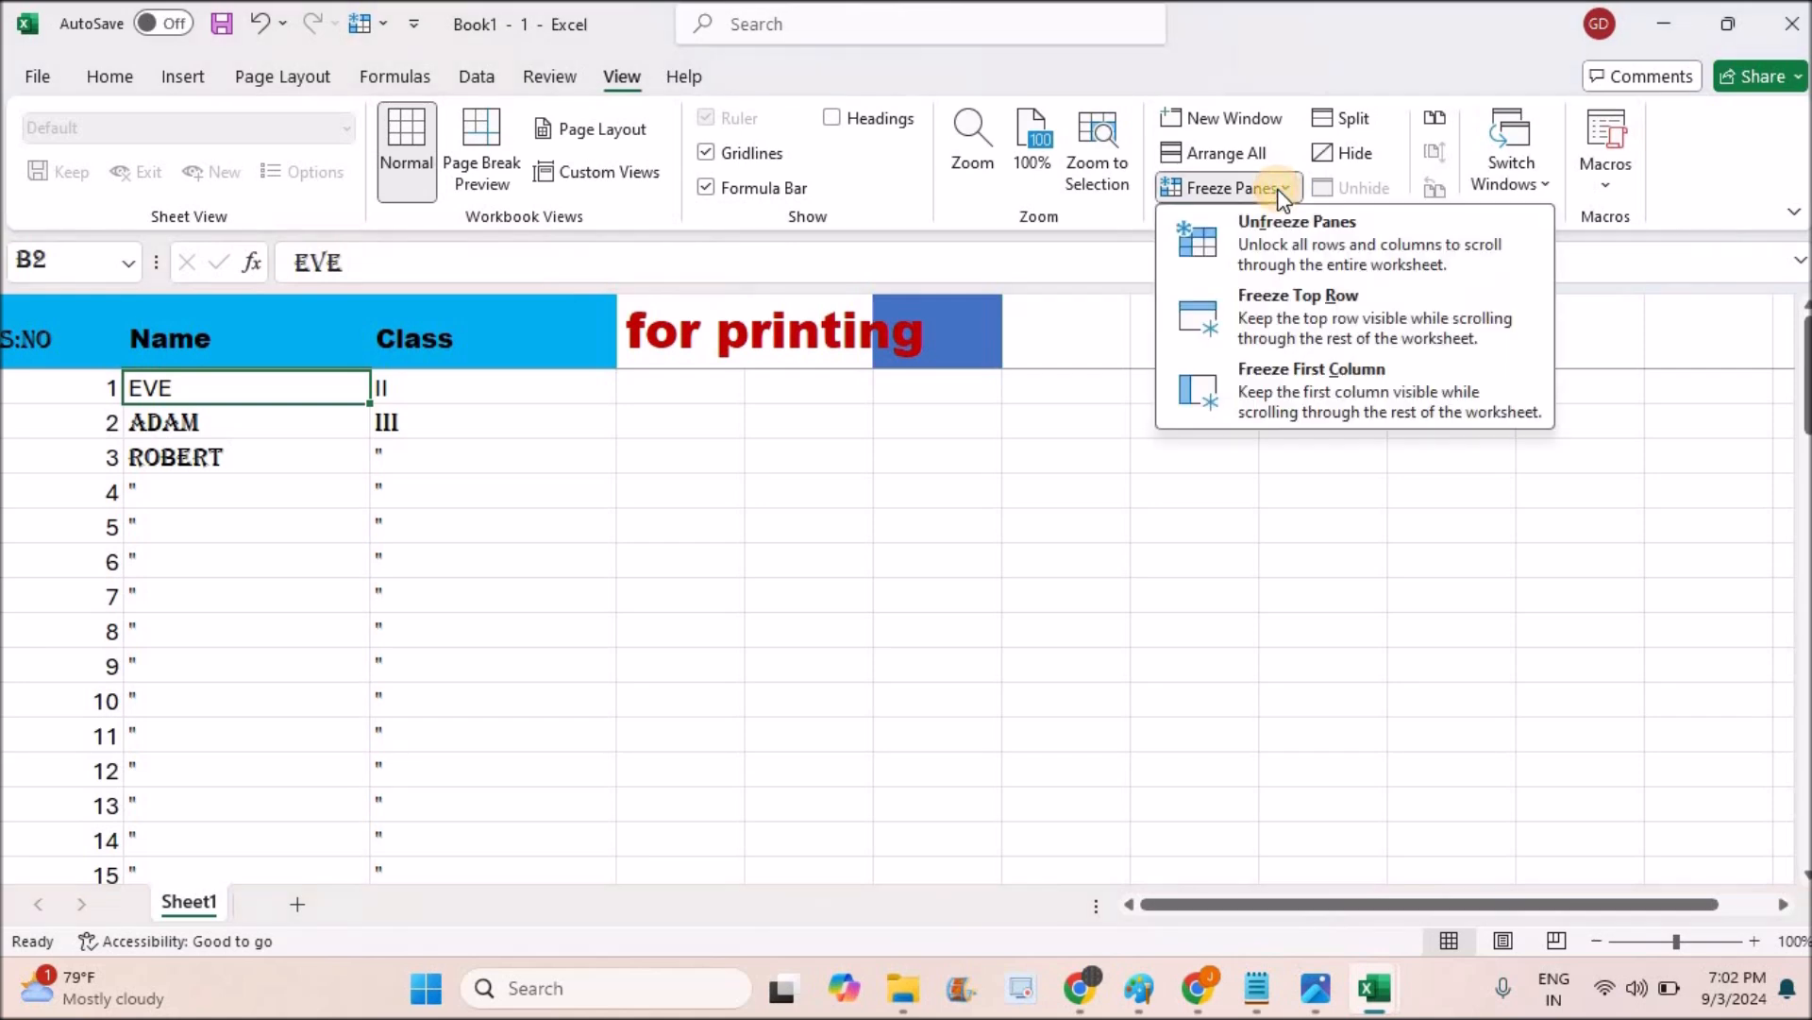
mouse_move(1271, 317)
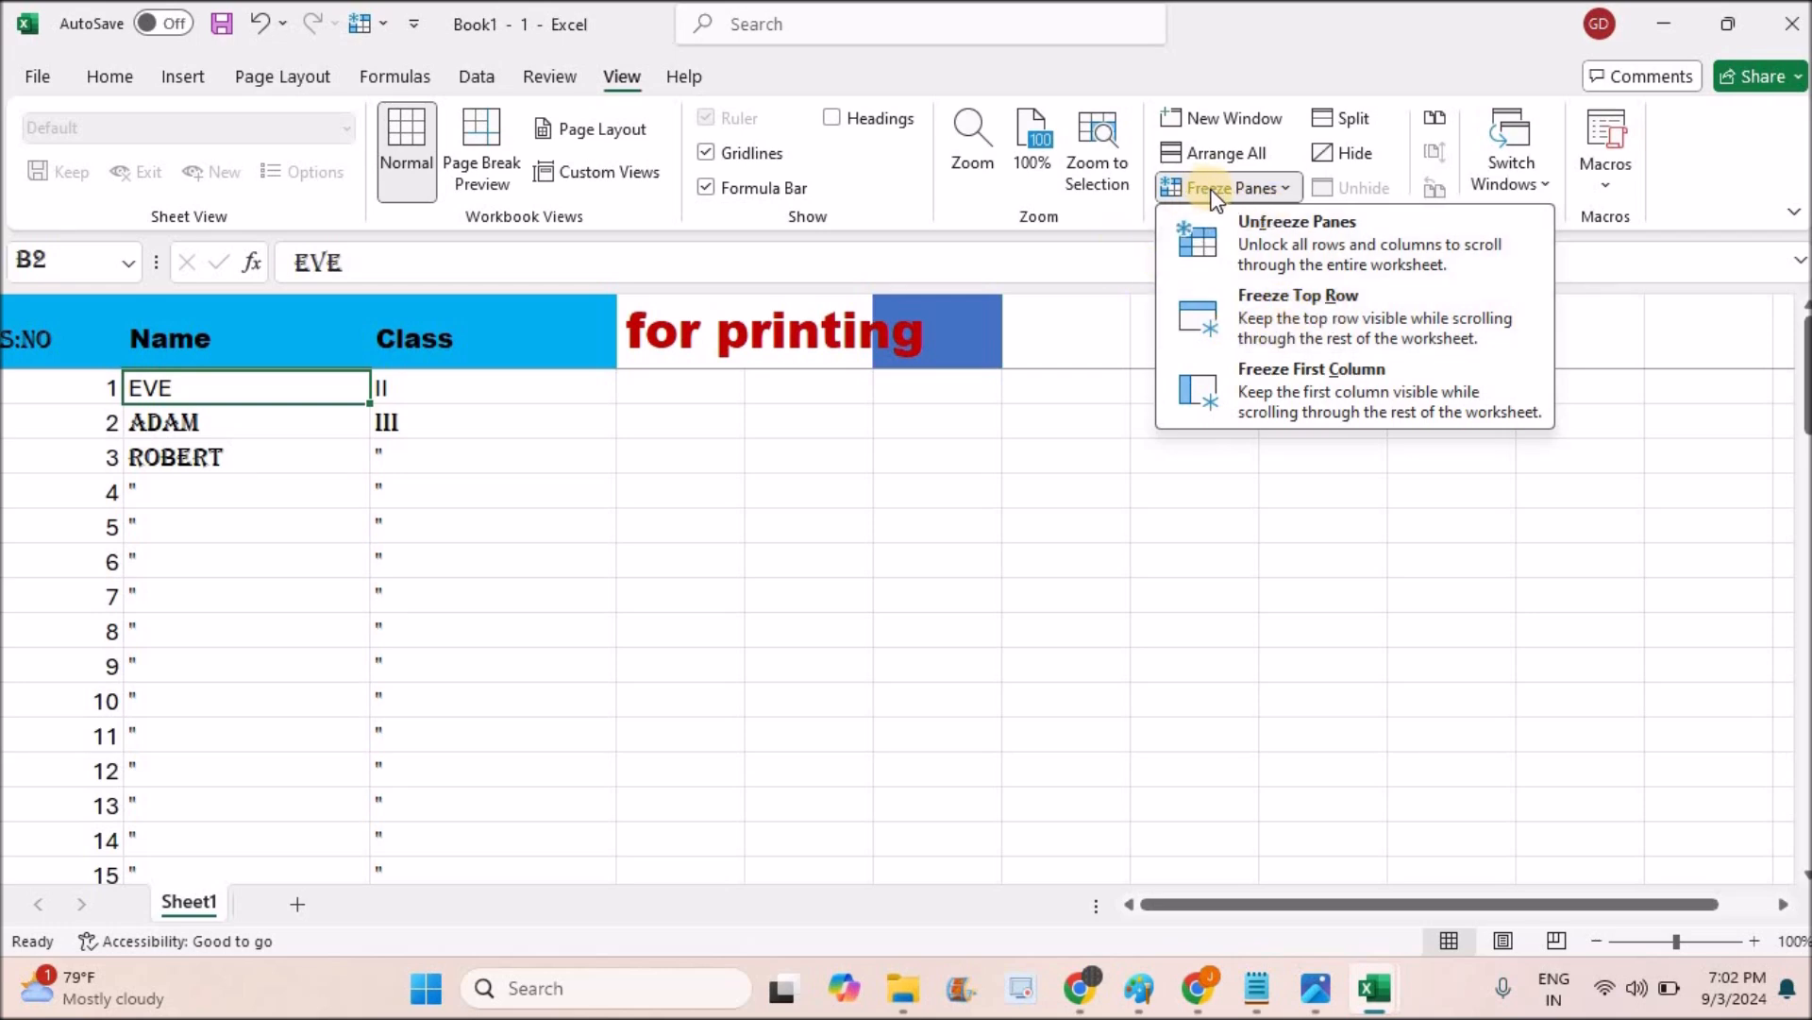
Search the ribbon for 'freeze' to list the Freeze Panes and Freeze Top Row commands
text(f)
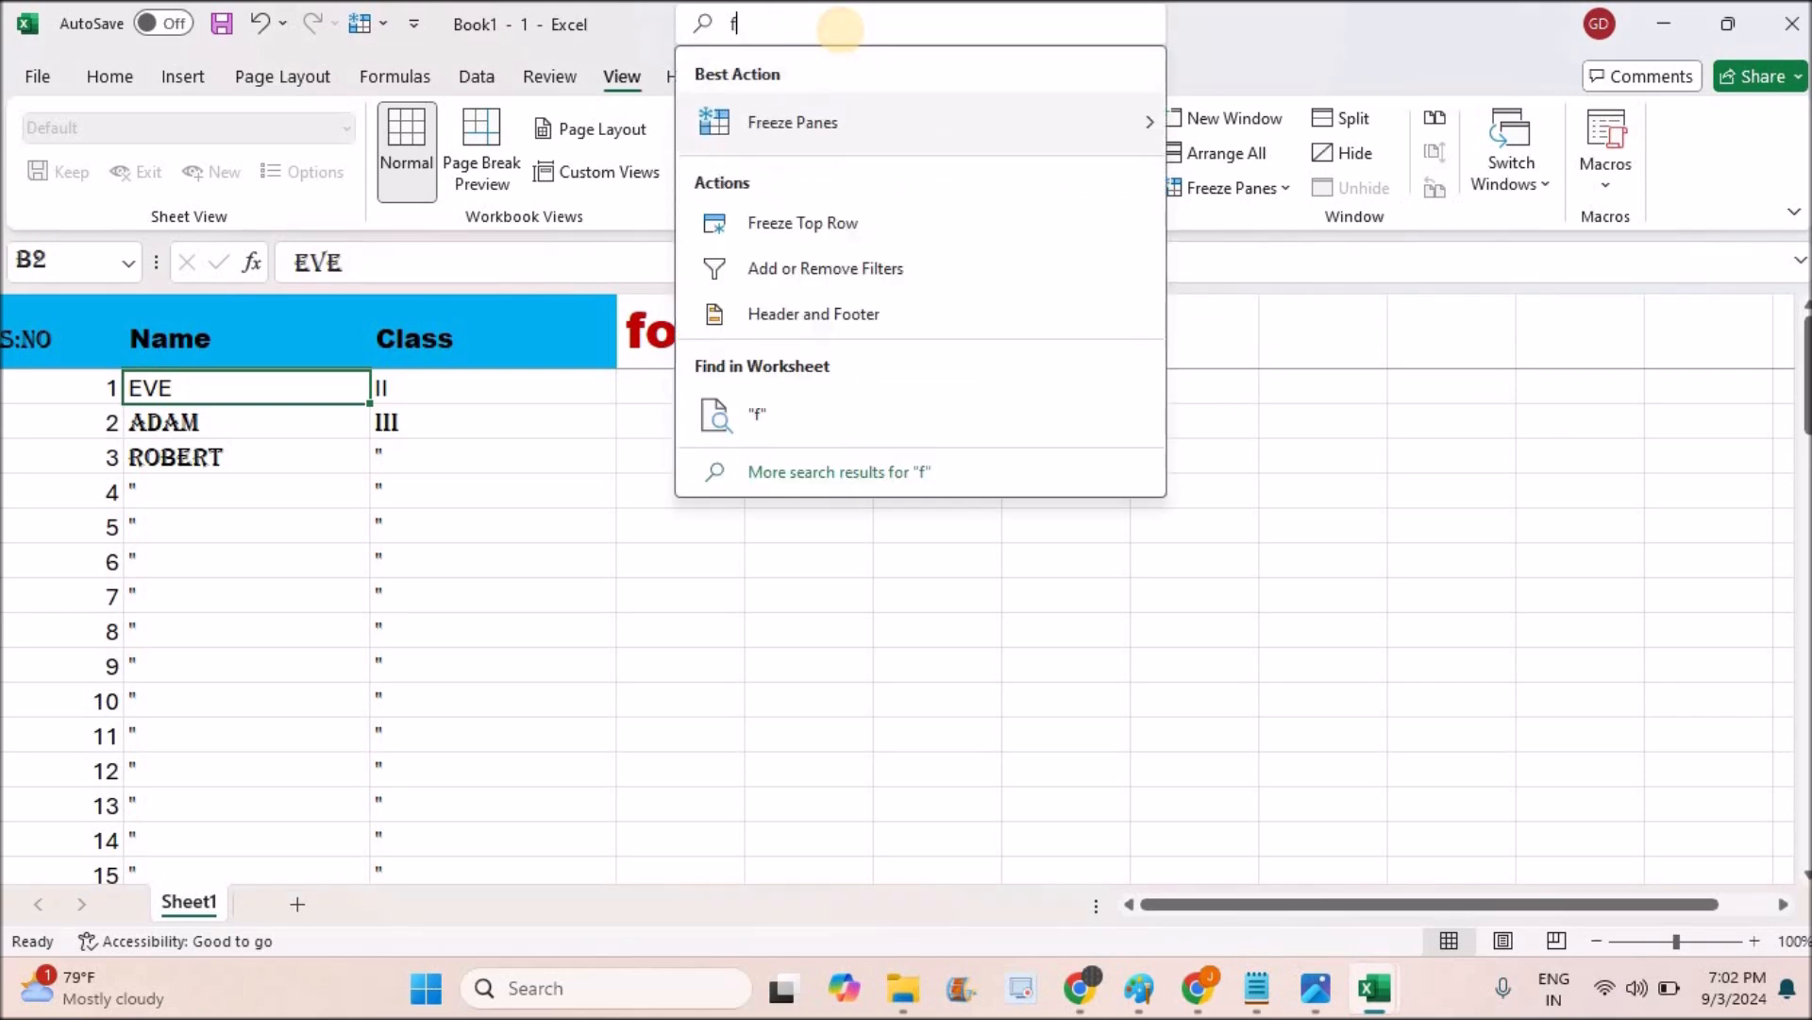
text(reeze)
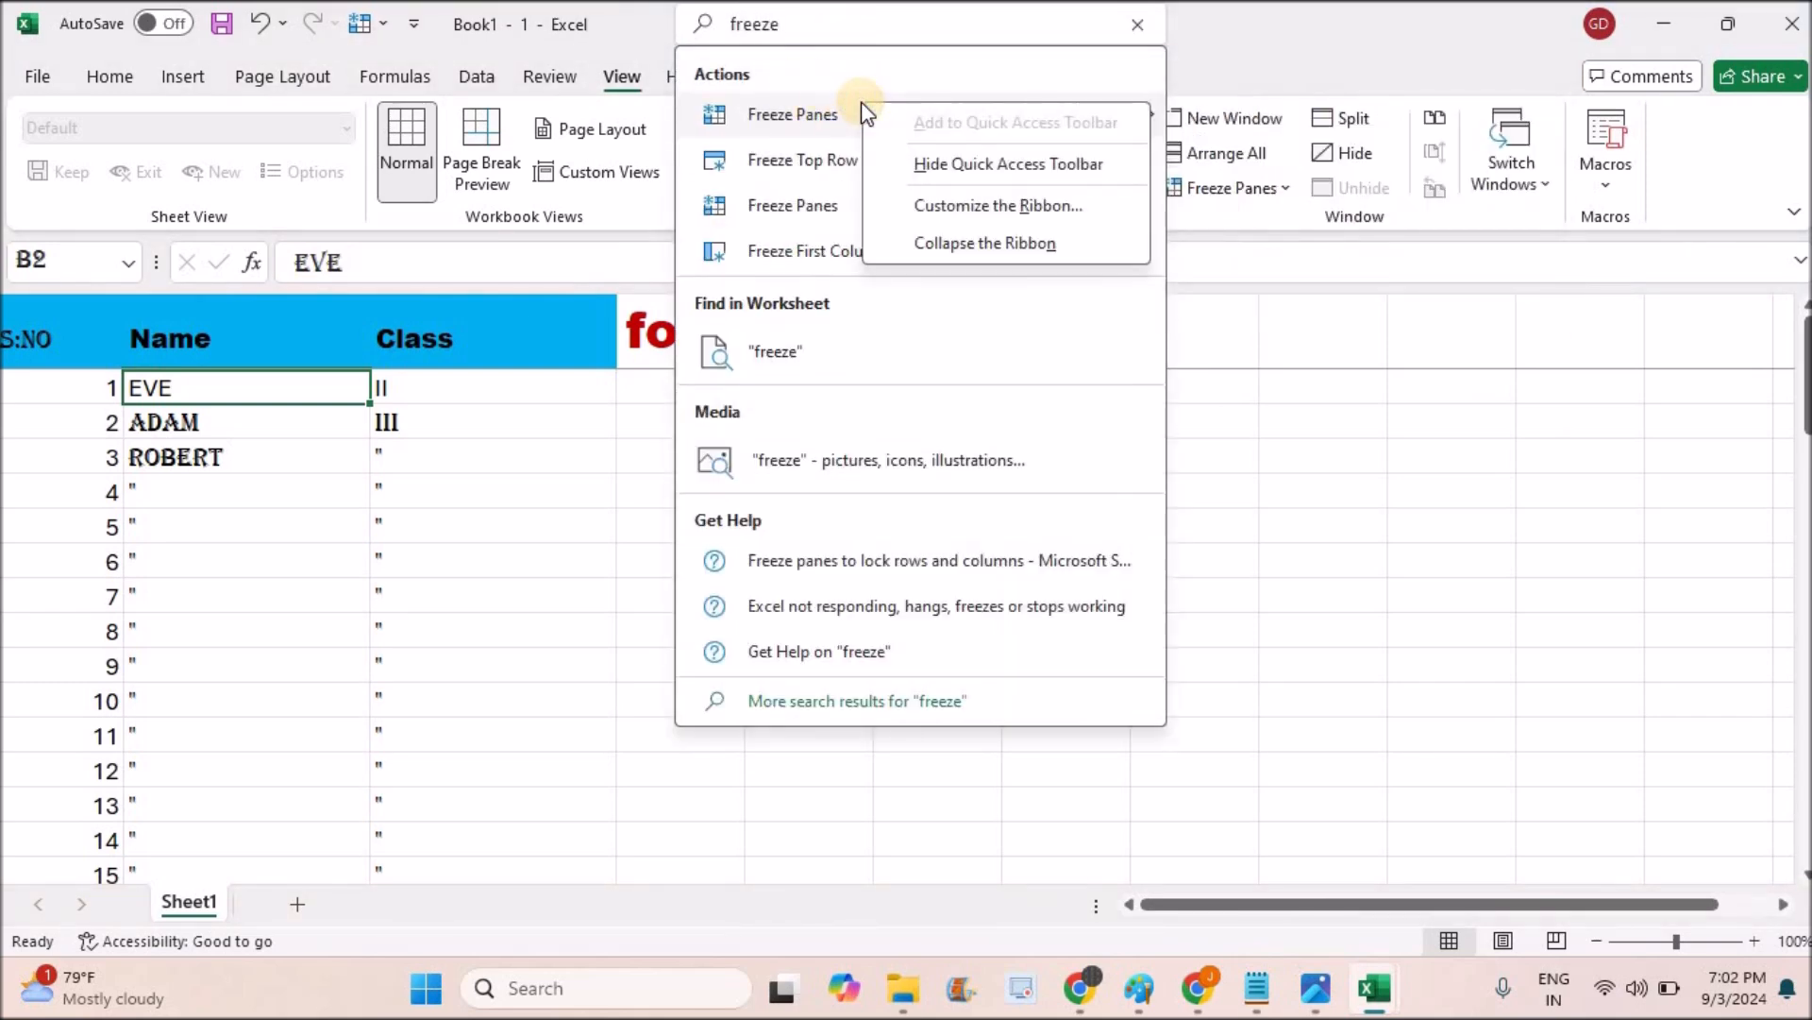
mouse_move(1019, 138)
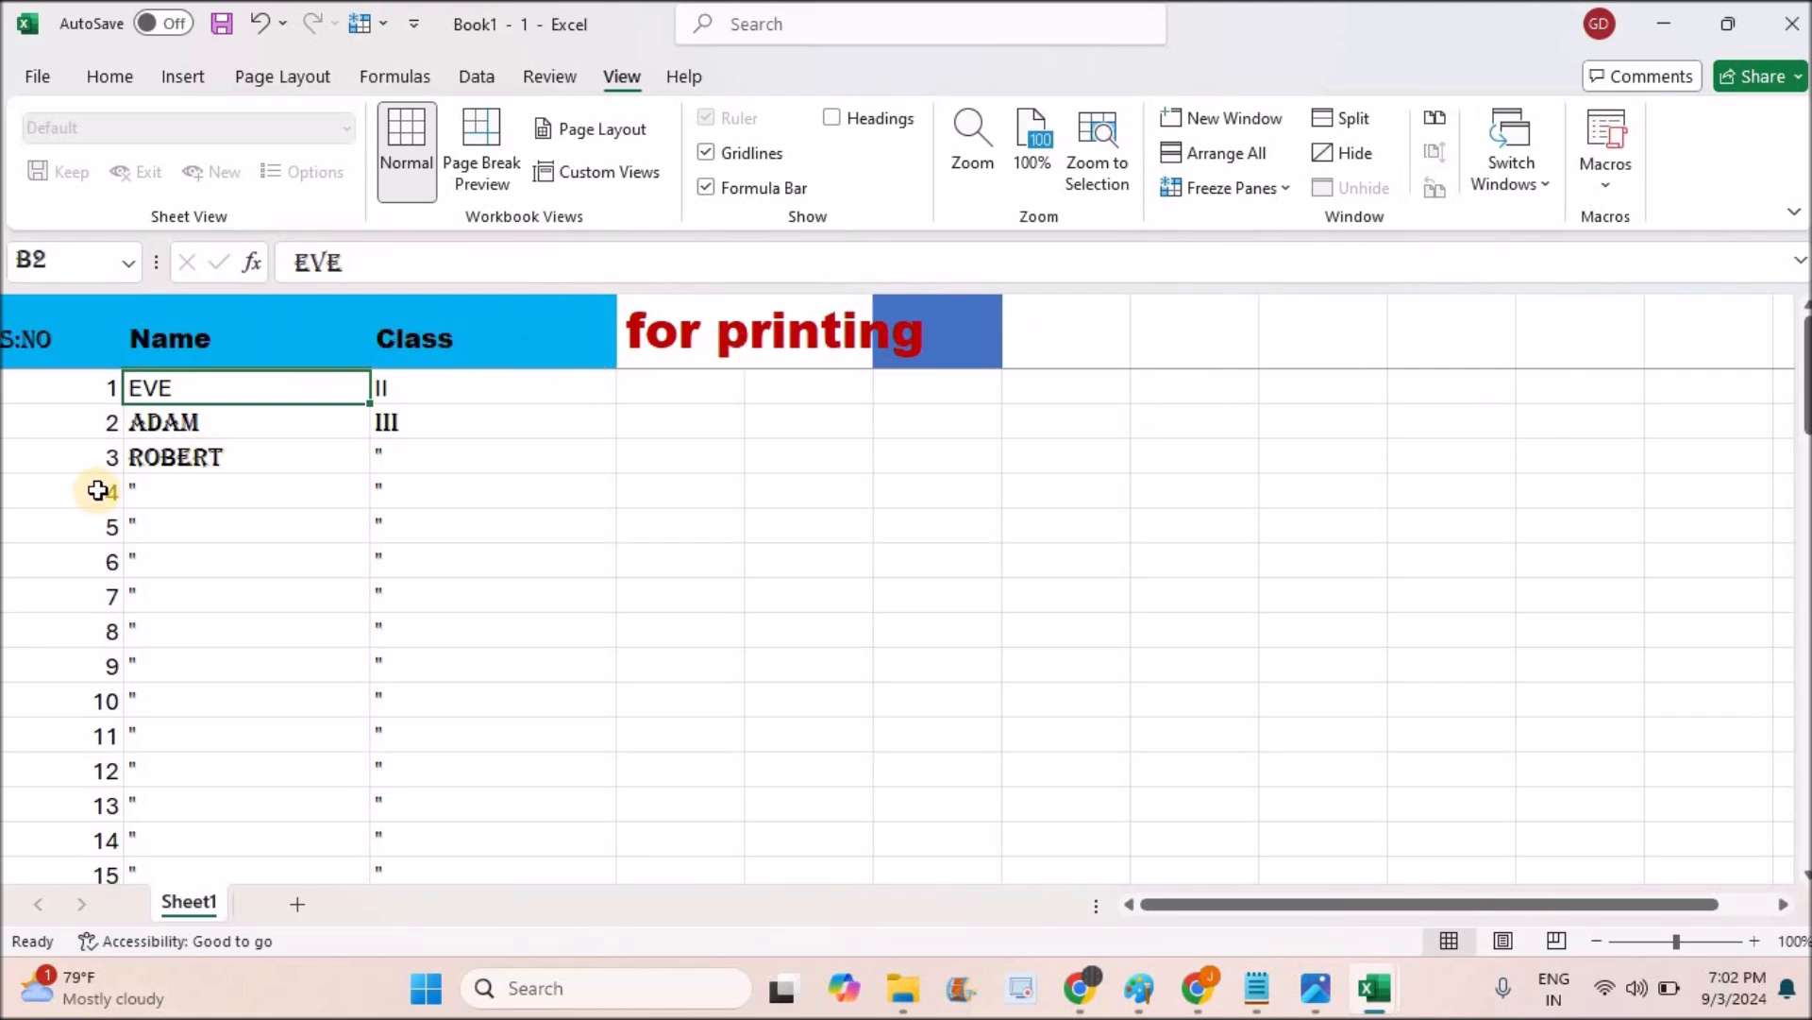
Select a row under the frozen header and check row 1 stays visible past row 56
click(249, 457)
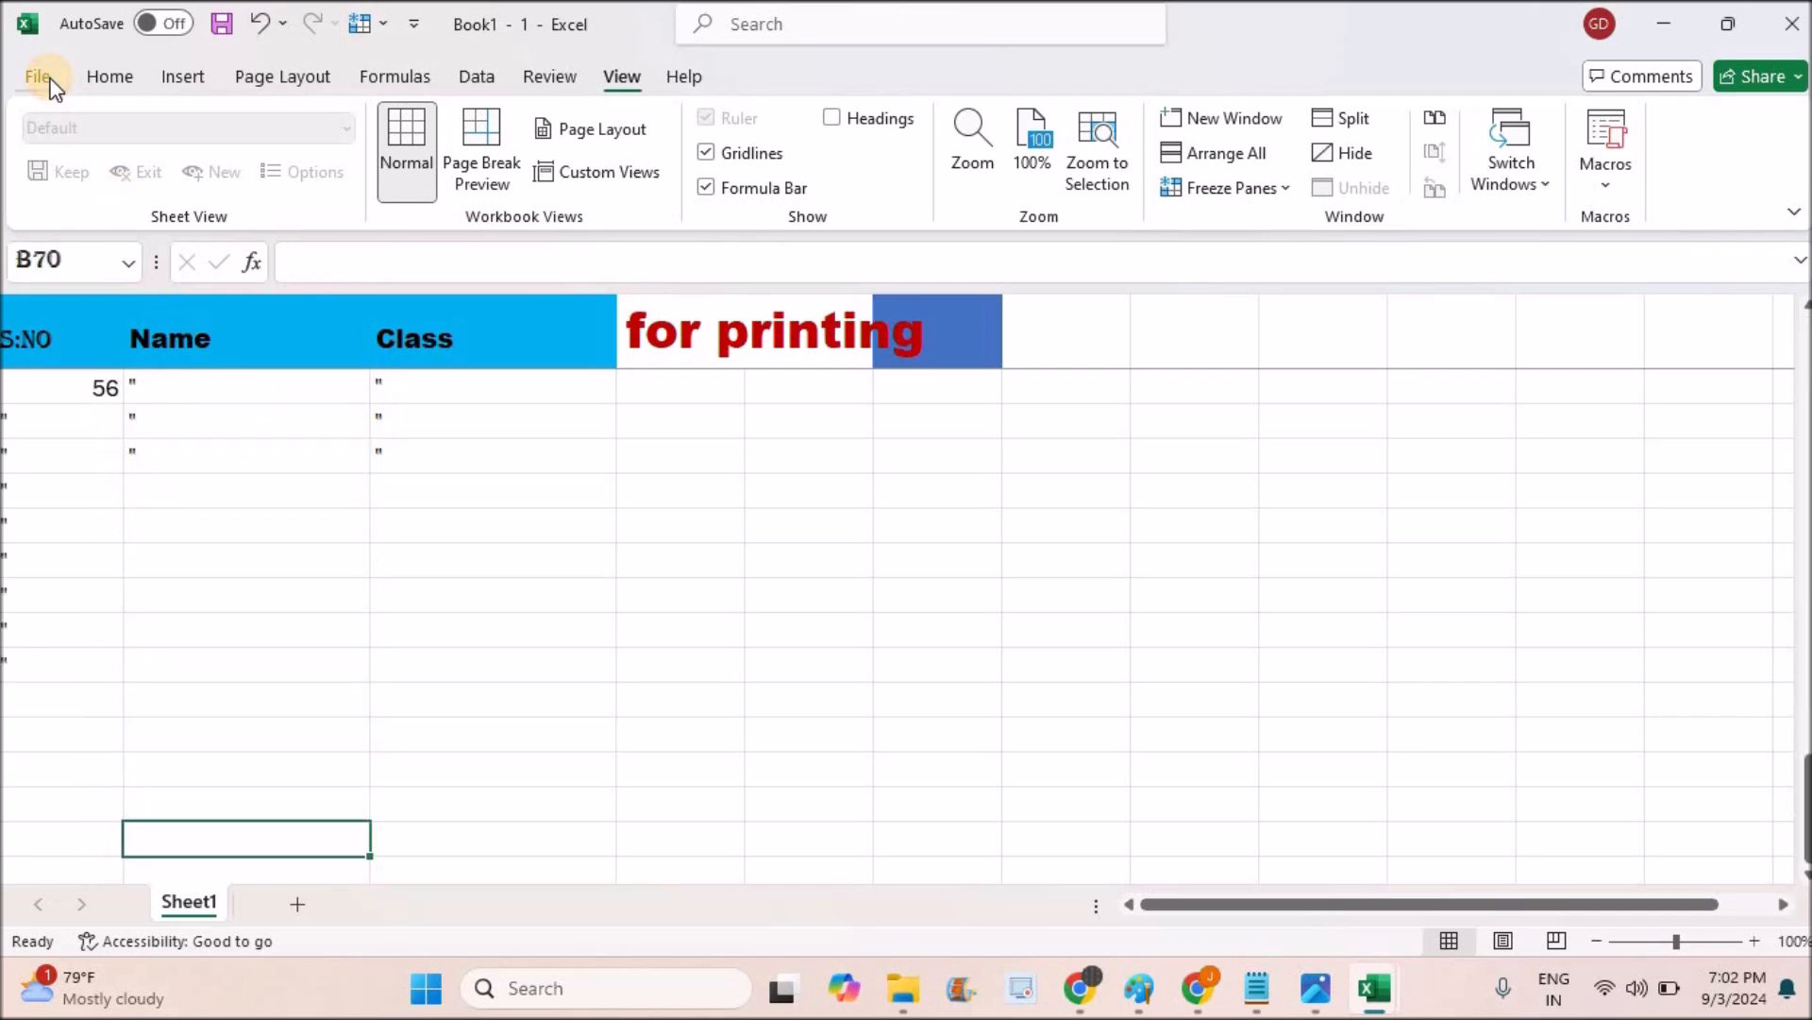
click(38, 76)
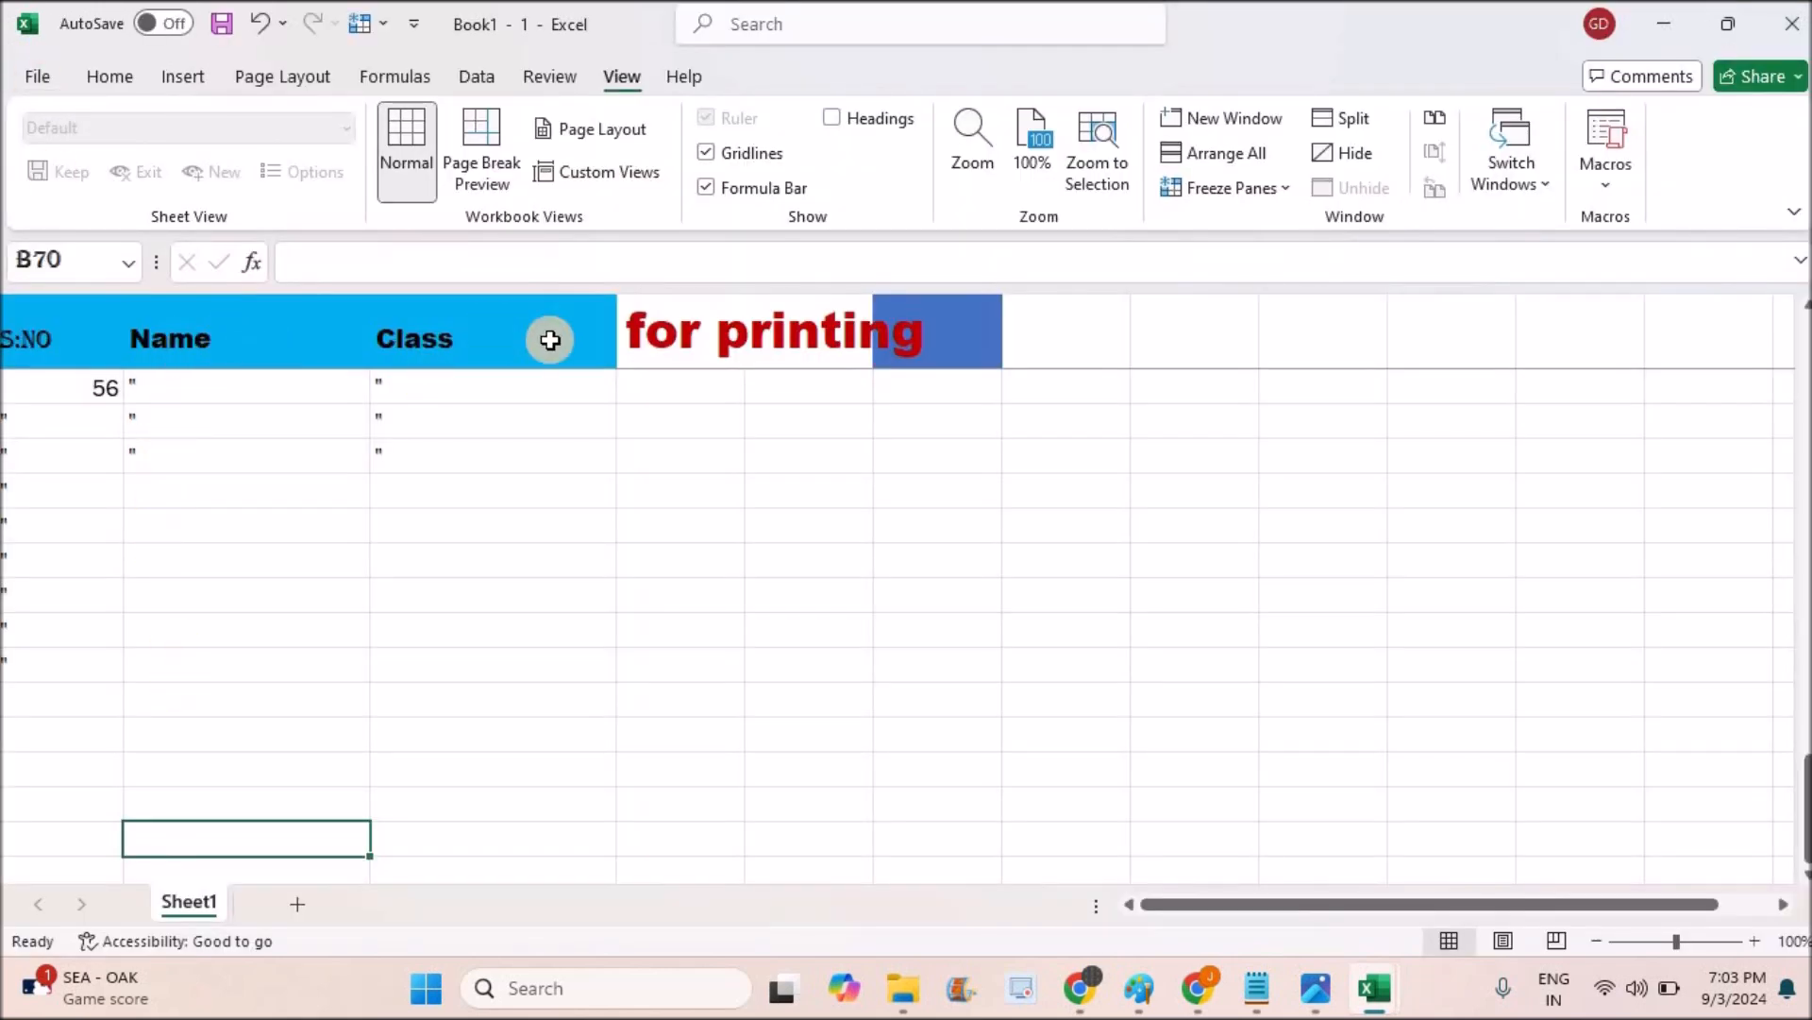
mouse_move(654, 315)
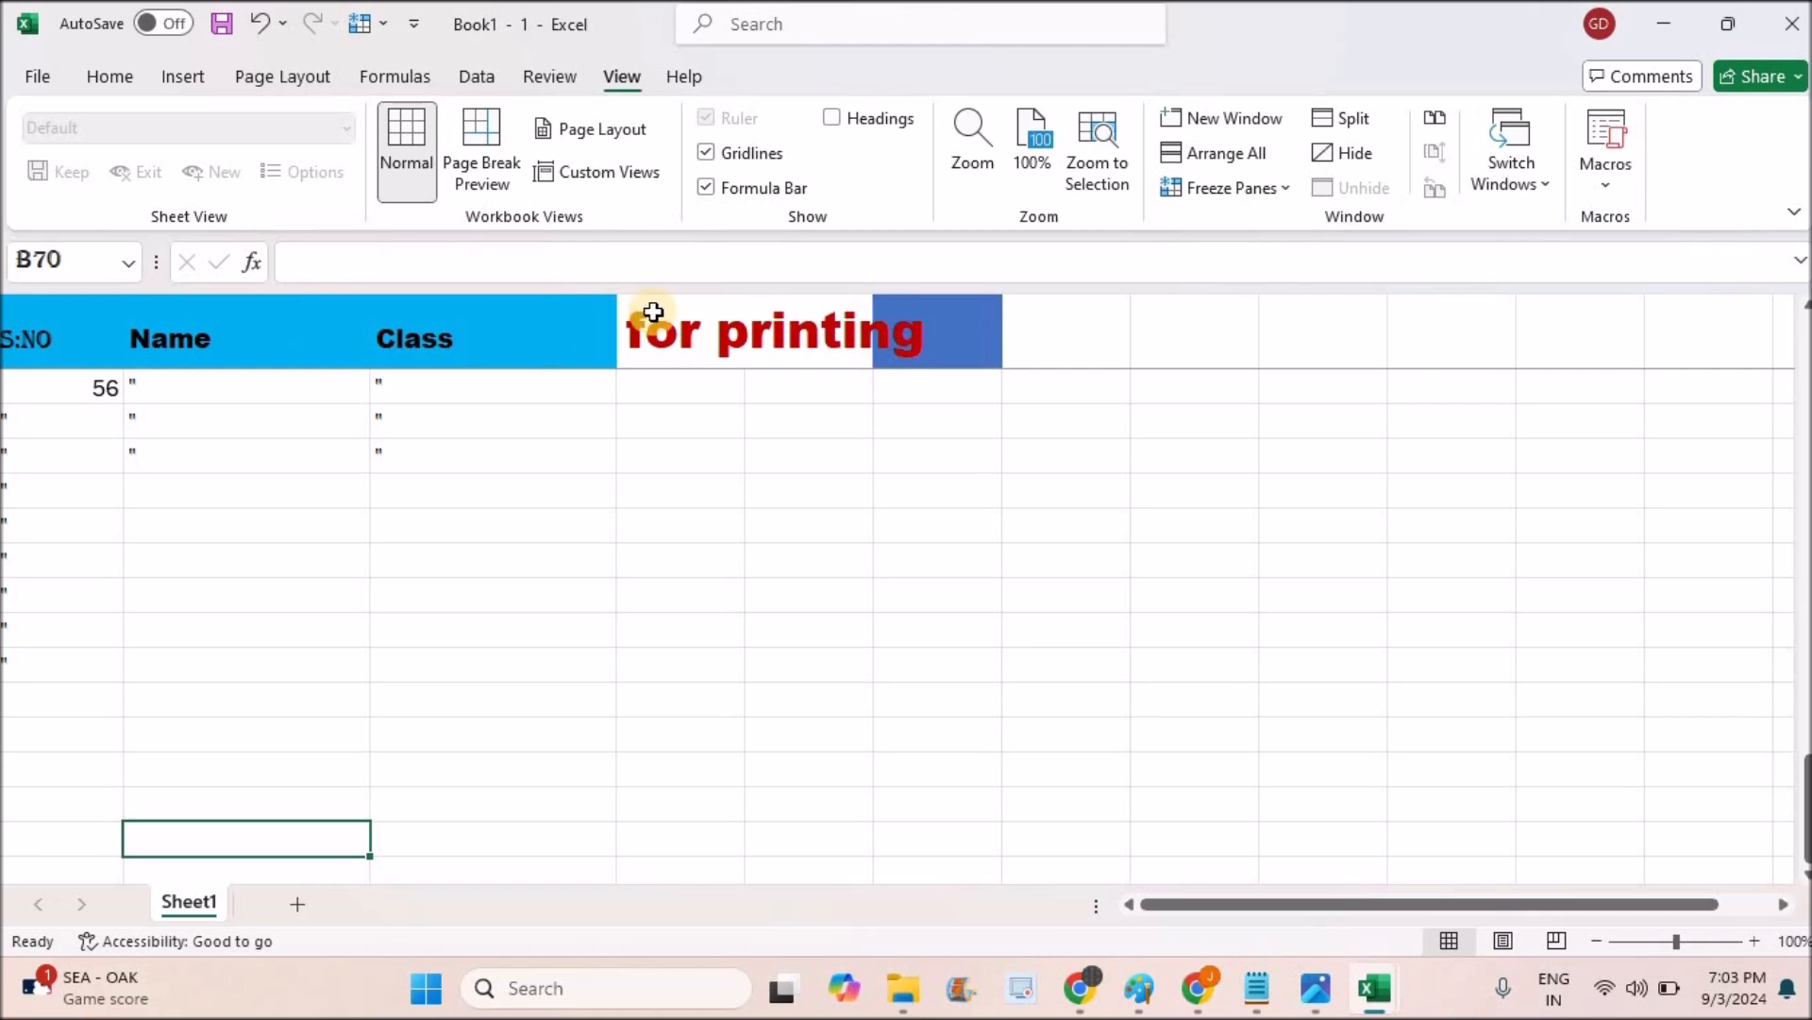